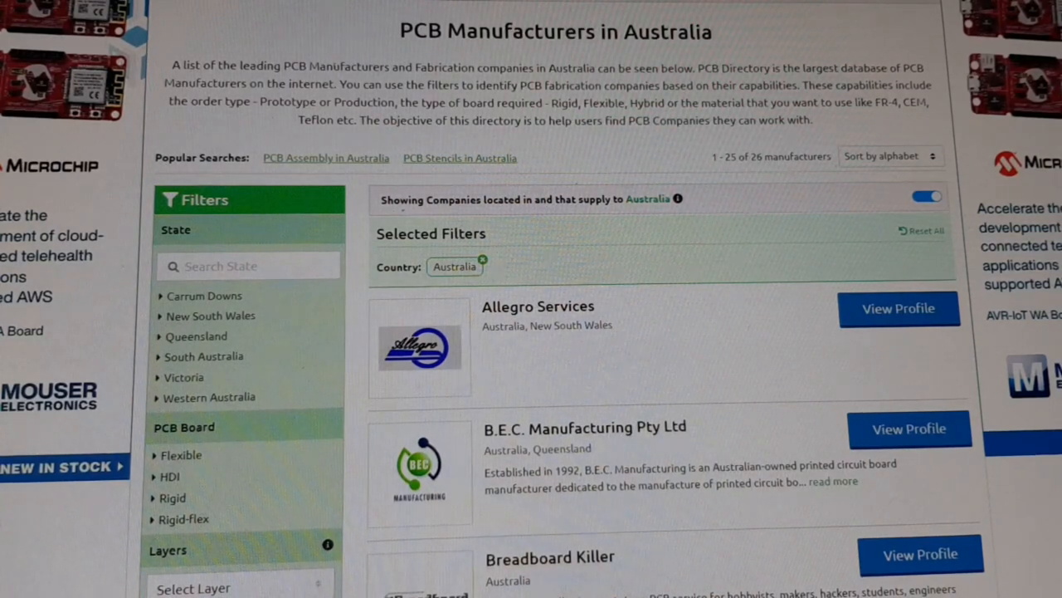
Browse the component library, then cancel it to return to the regulator schematic
scroll("down", 3)
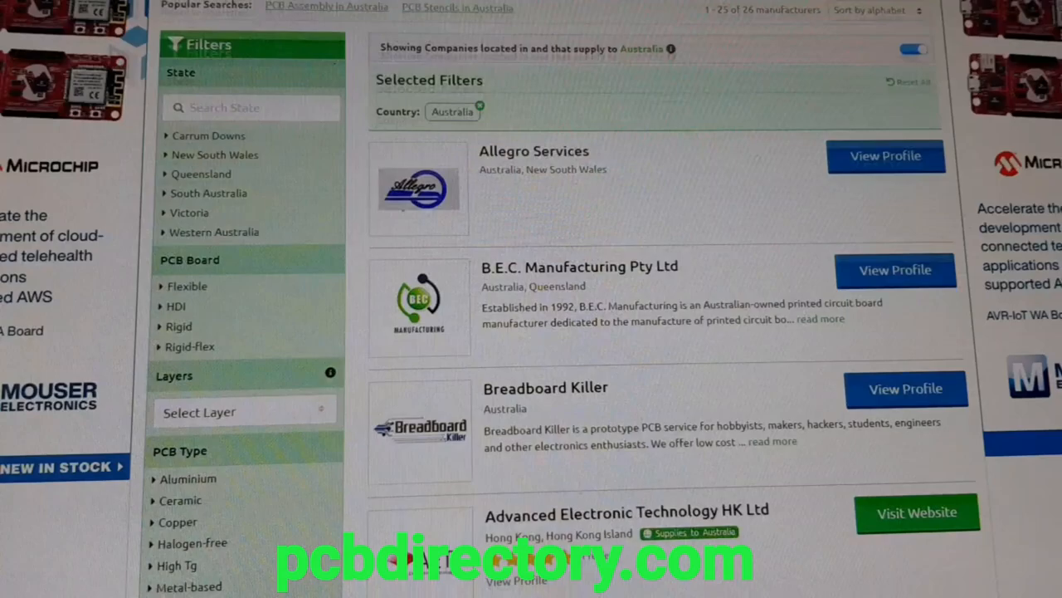
scroll("down", 3)
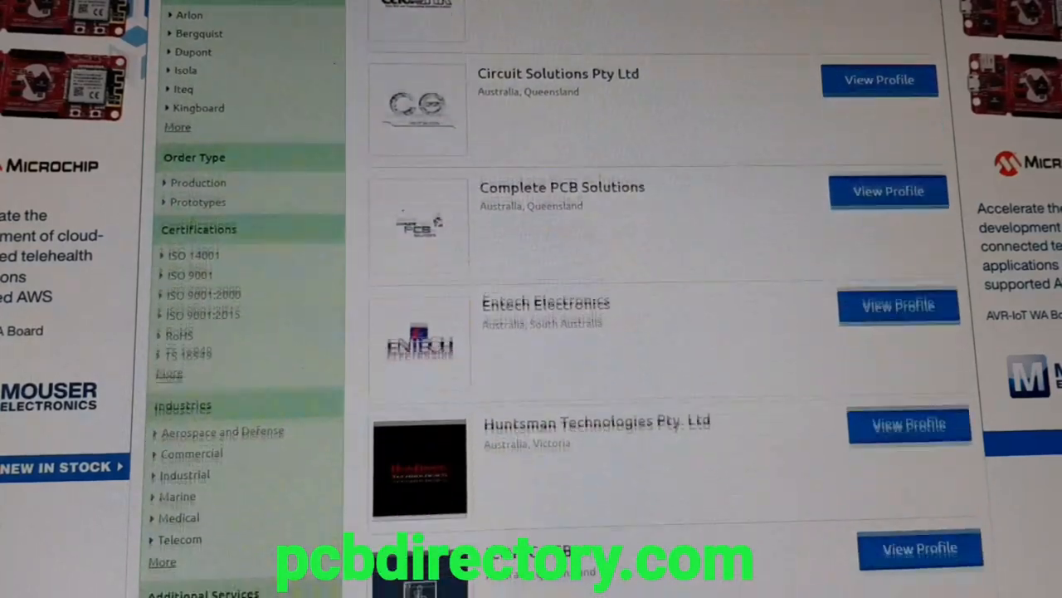
scroll("down", 3)
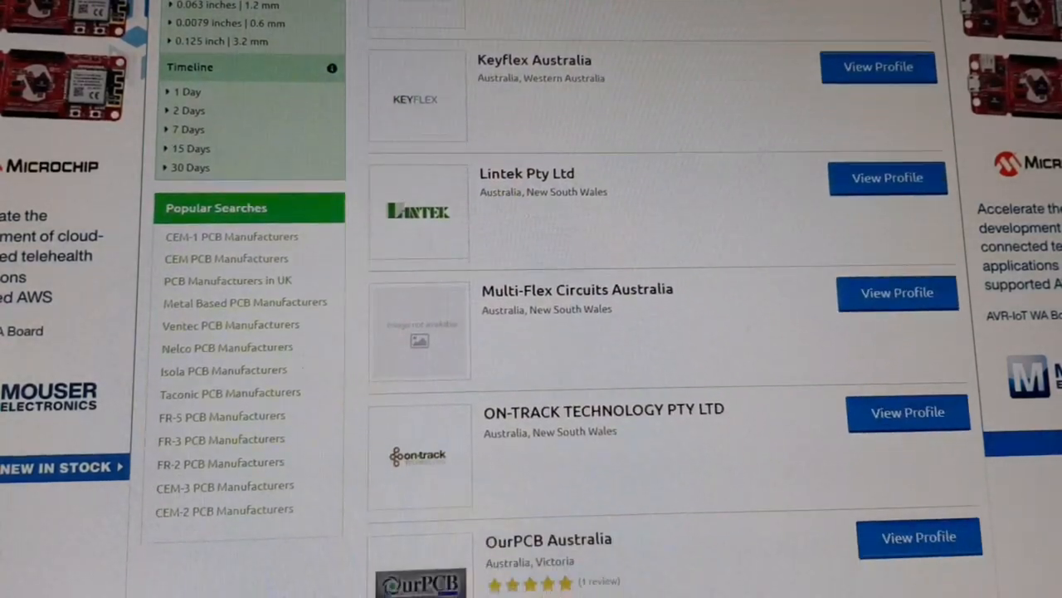
scroll("down", 3)
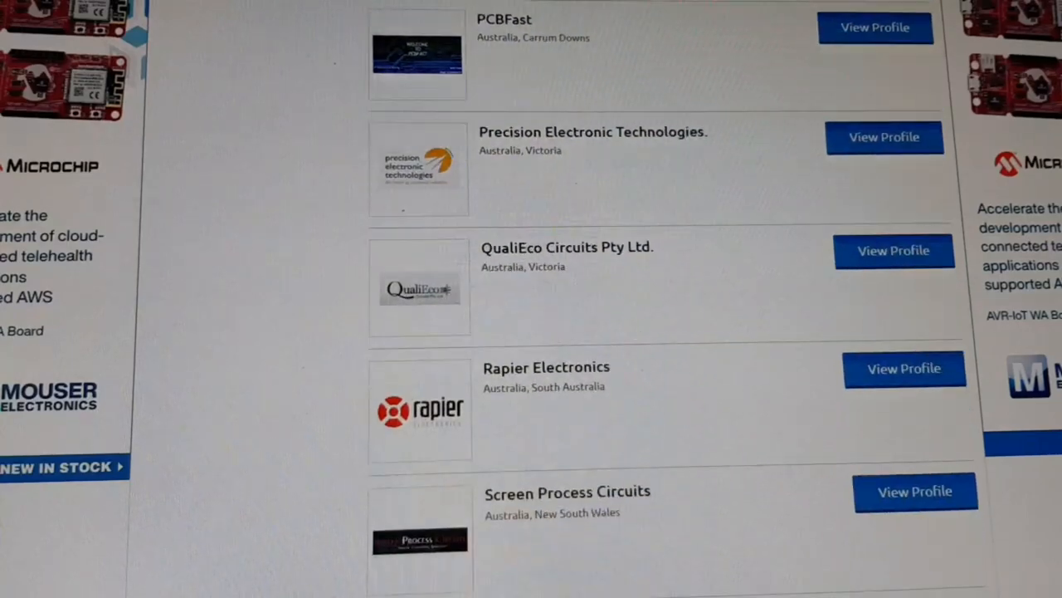
scroll("up", 3)
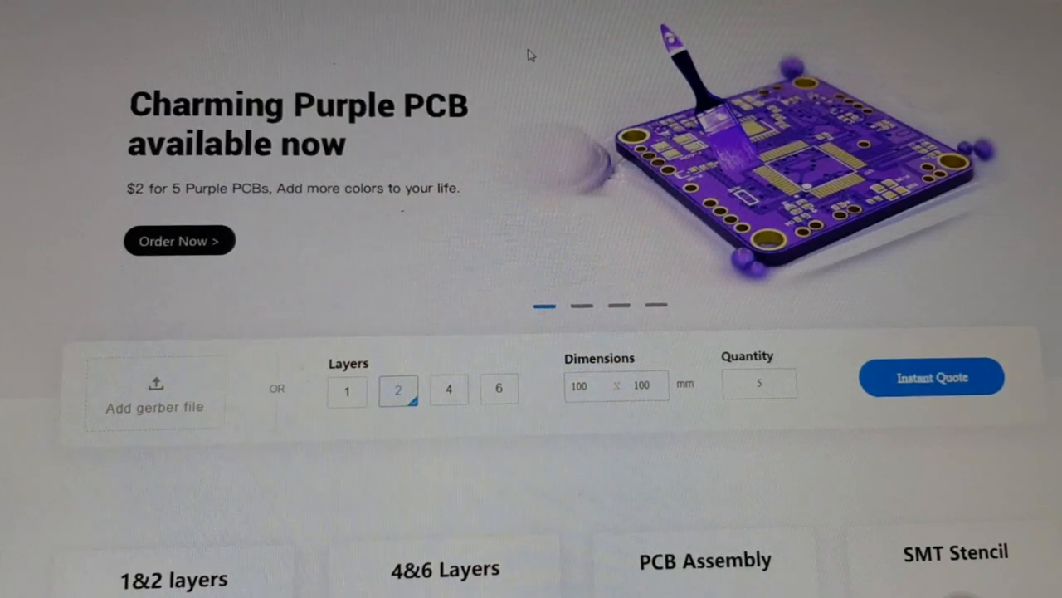
scroll("up", 3)
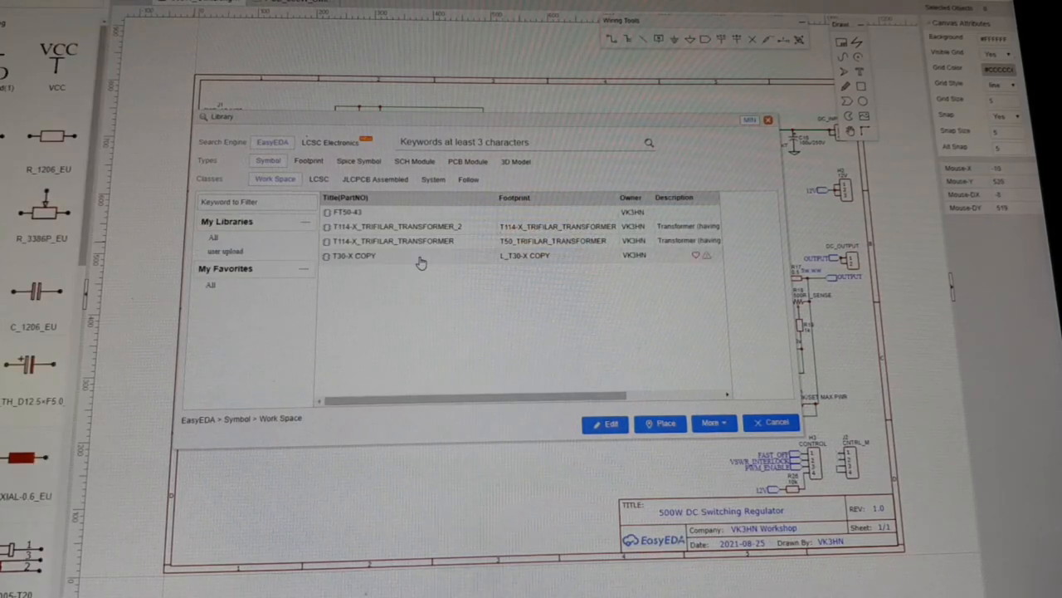
mouse_move(637, 373)
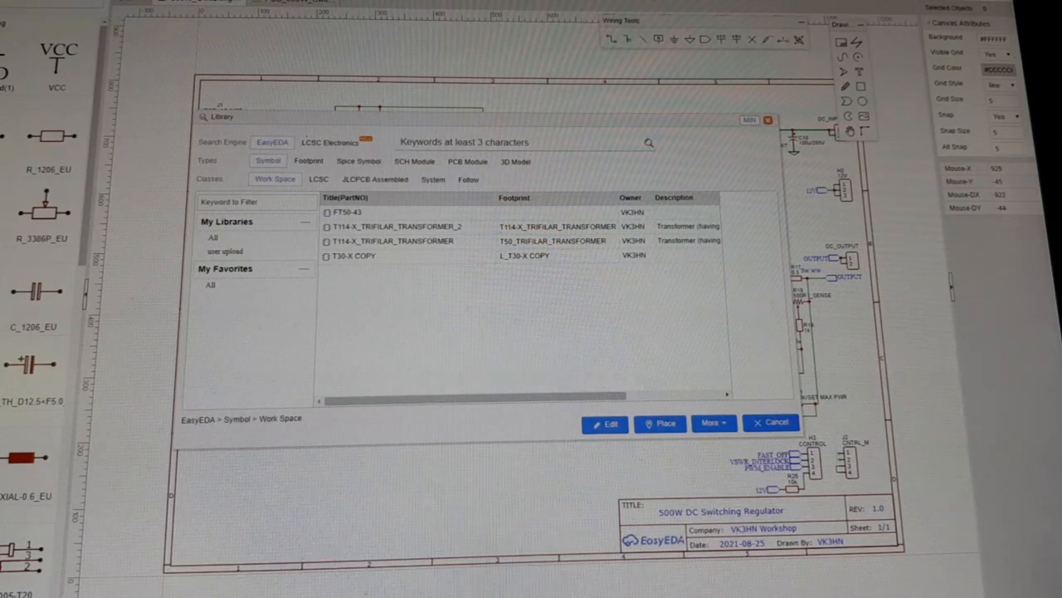
left_click(376, 179)
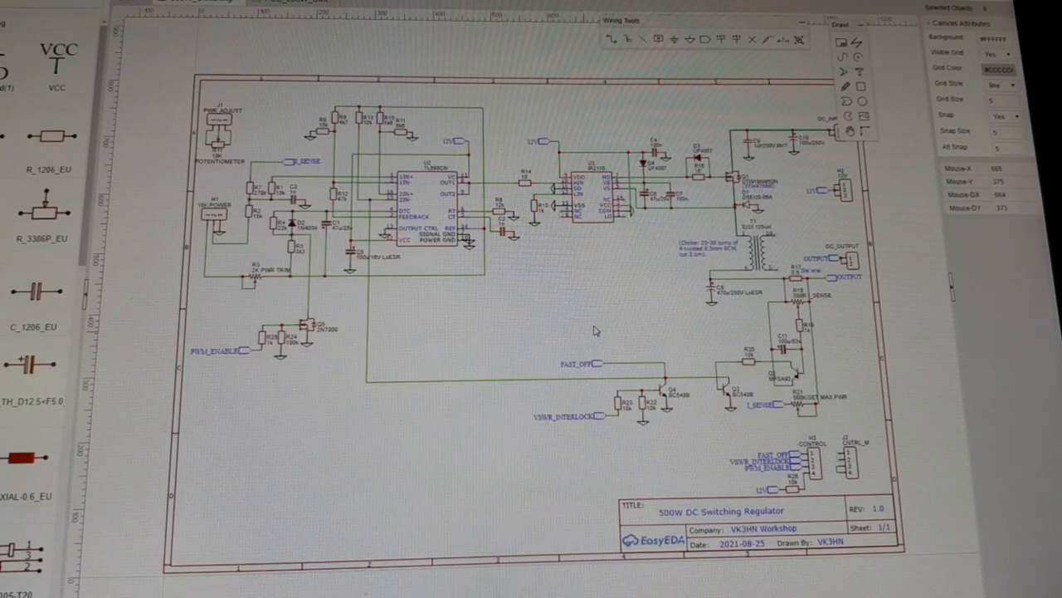
mouse_move(585, 290)
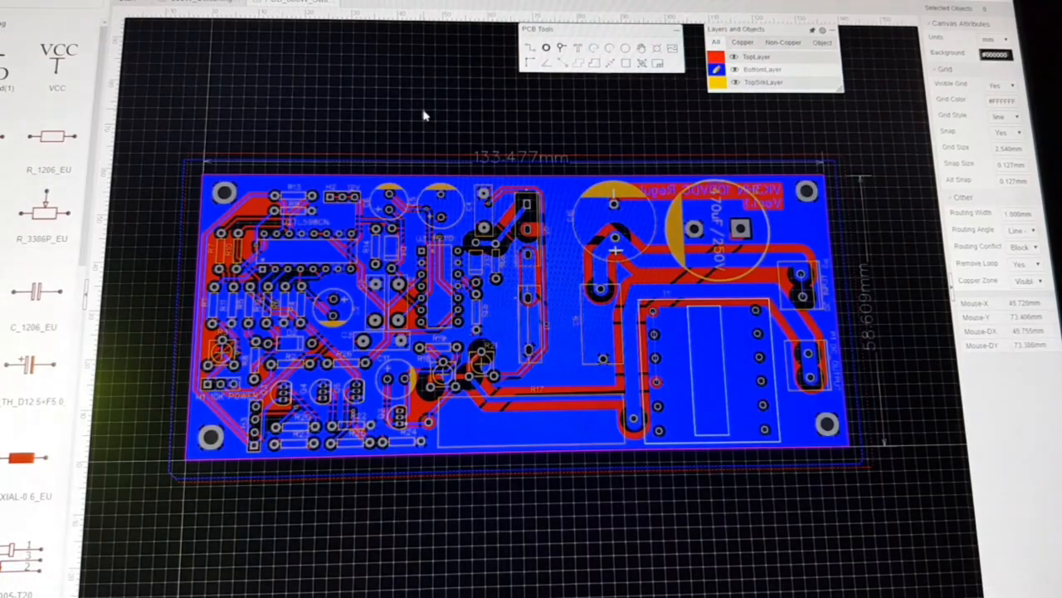
Show the routed two-layer PCB document of the regulator board
left_click(717, 57)
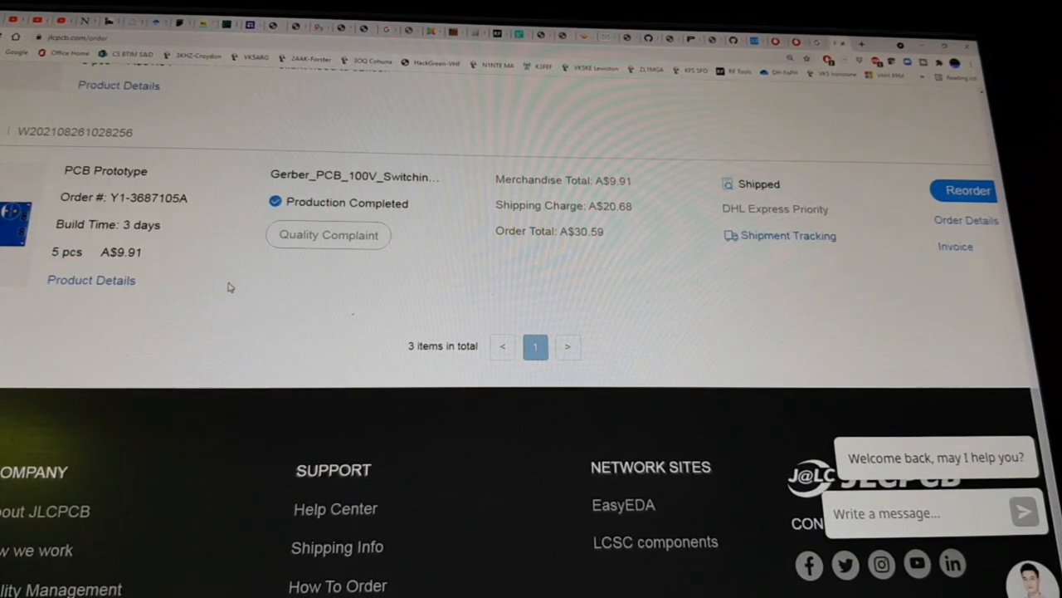
mouse_move(196, 286)
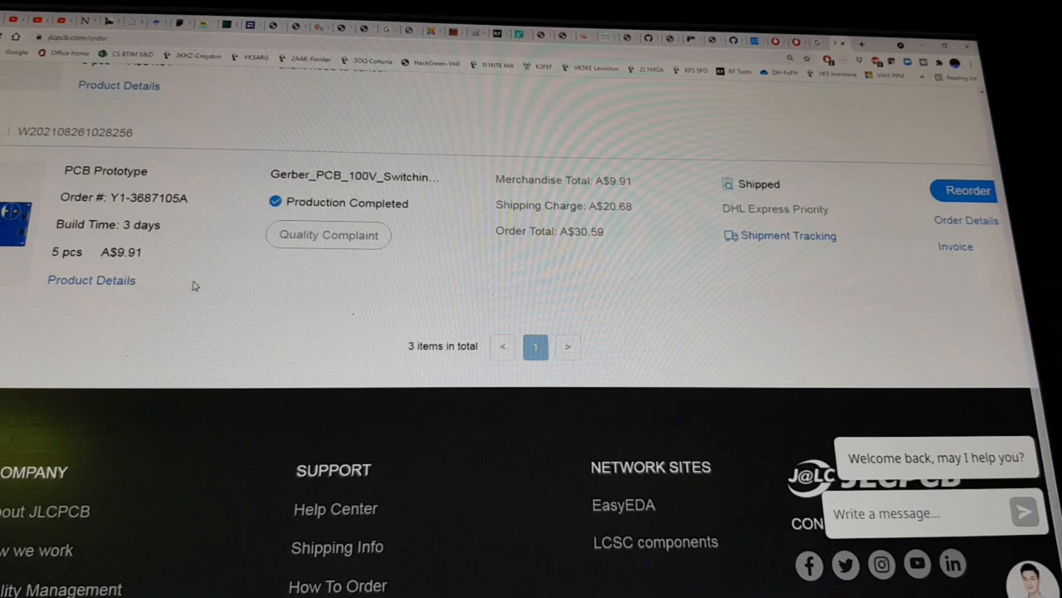